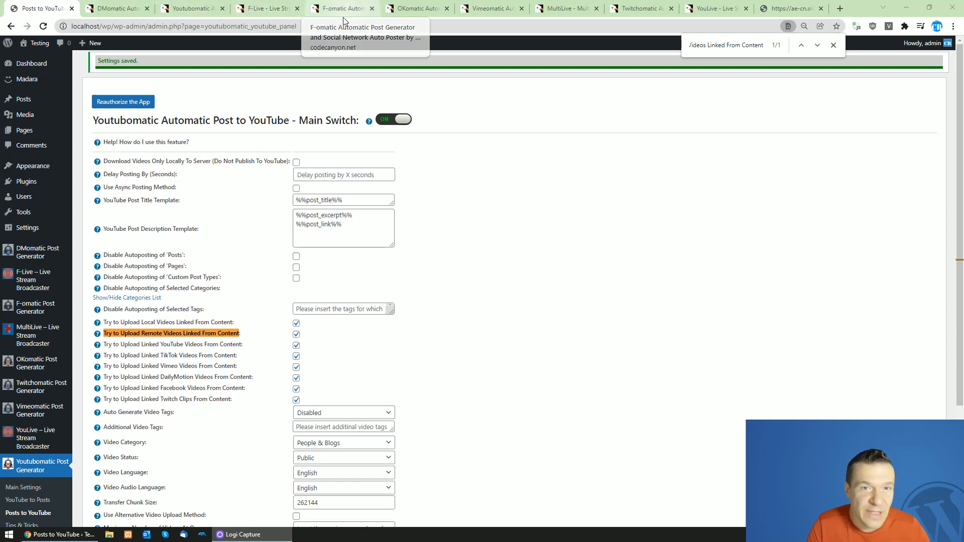
{"action": "mouse_move", "coordinate": [565, 8]}
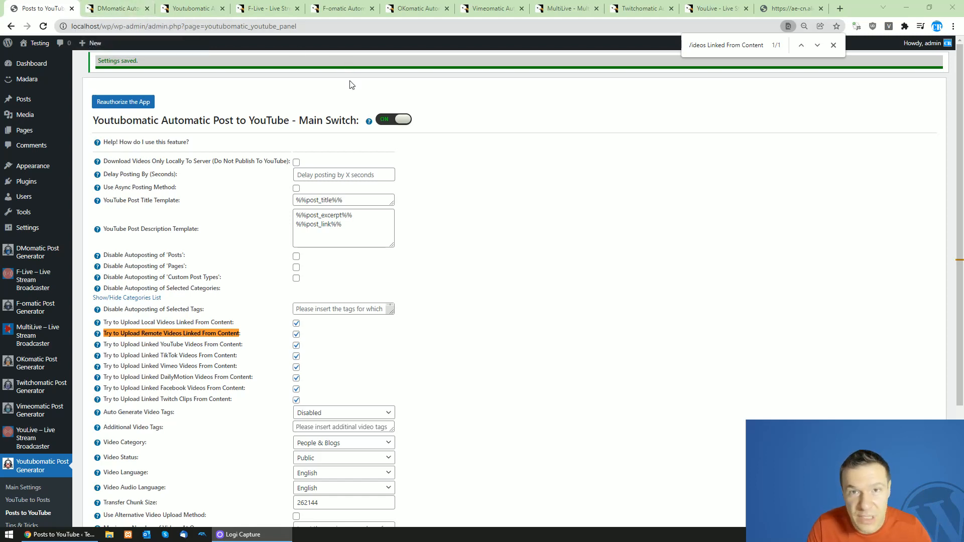
{"action": "mouse_move", "coordinate": [234, 239]}
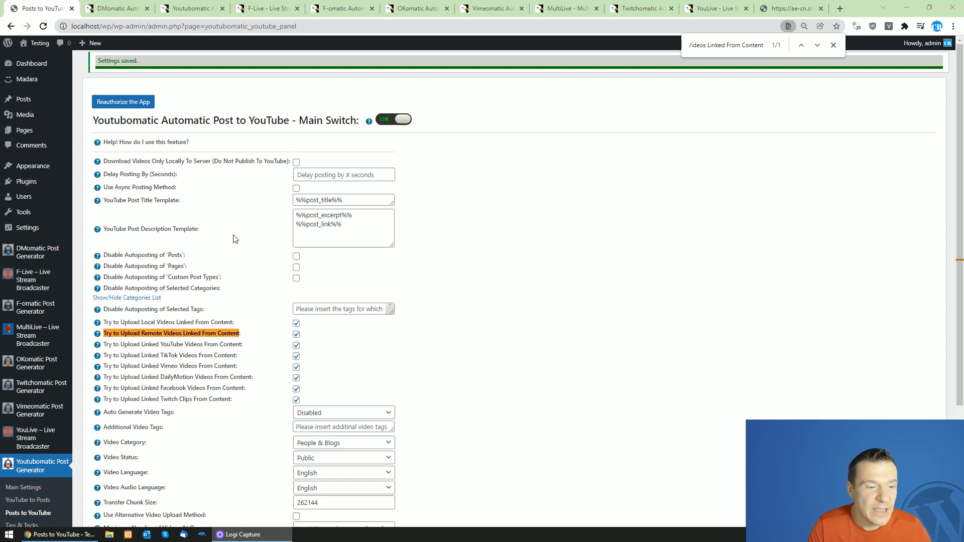
{"action": "mouse_move", "coordinate": [129, 308]}
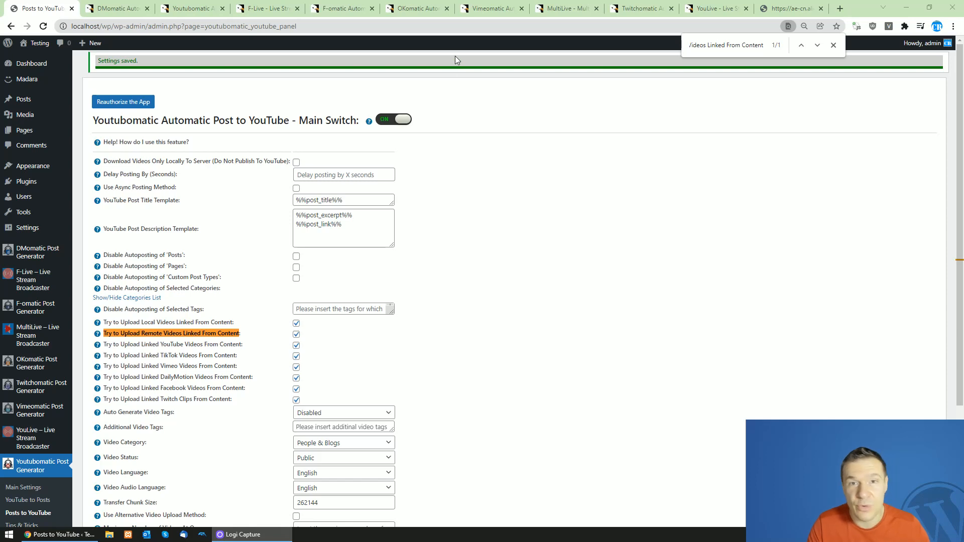
{"action": "mouse_move", "coordinate": [483, 104]}
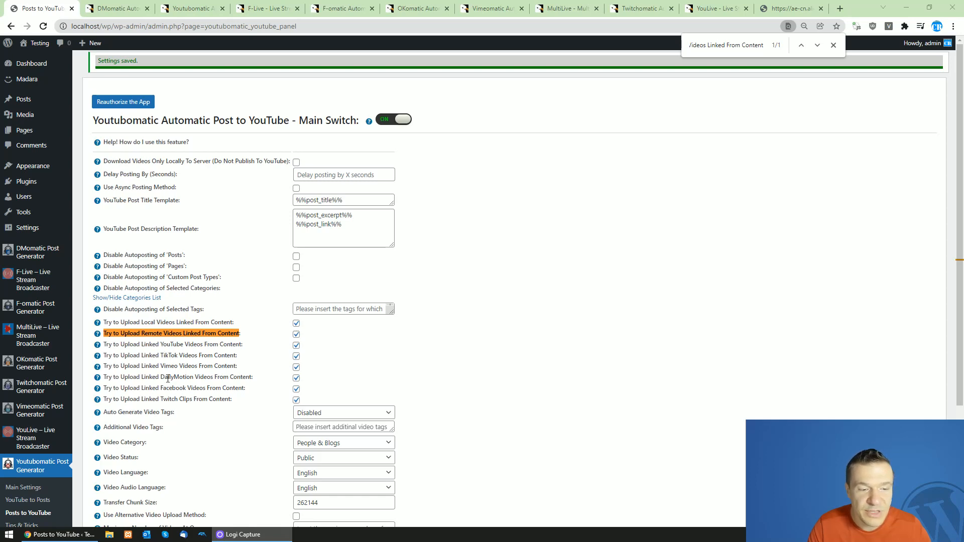
{"action": "mouse_move", "coordinate": [176, 363]}
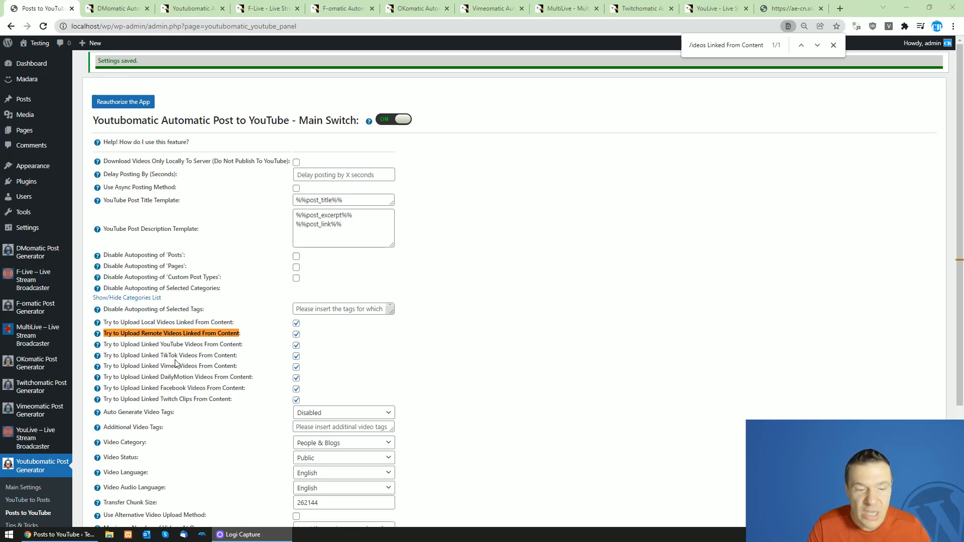
{"action": "mouse_move", "coordinate": [175, 359]}
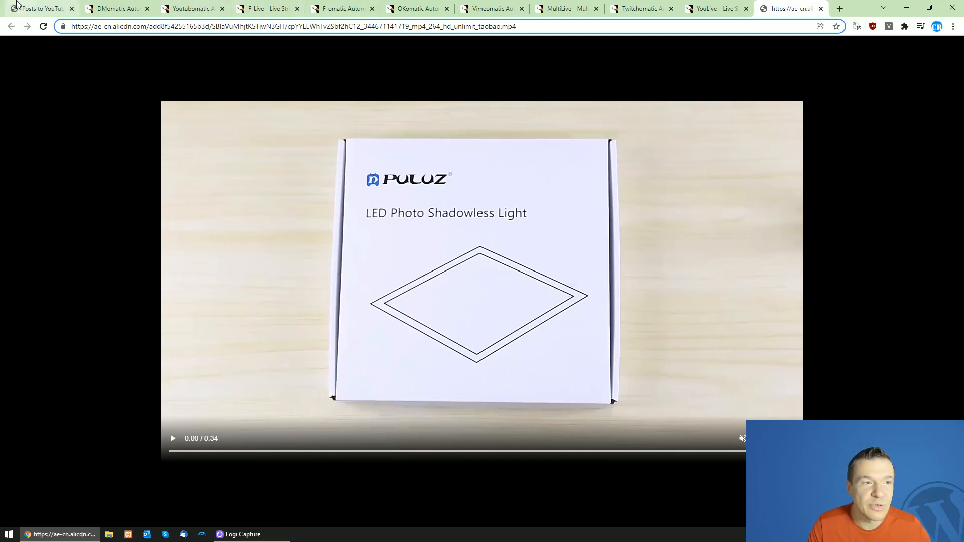
Locate 'Try to Upload Remote Videos Linked From Content' and switch to the example alicdn MP4
{"action": "left_click", "coordinate": [37, 8]}
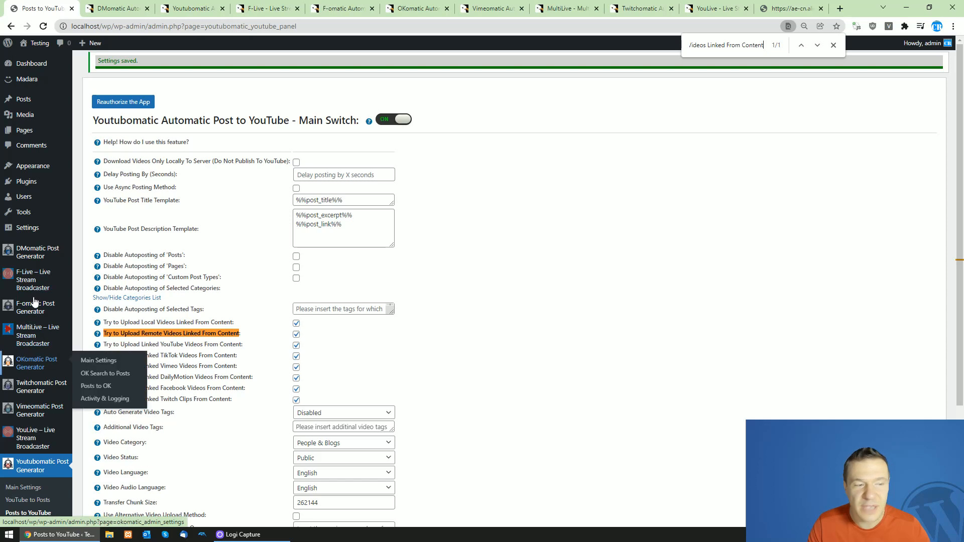
{"action": "mouse_move", "coordinate": [228, 249]}
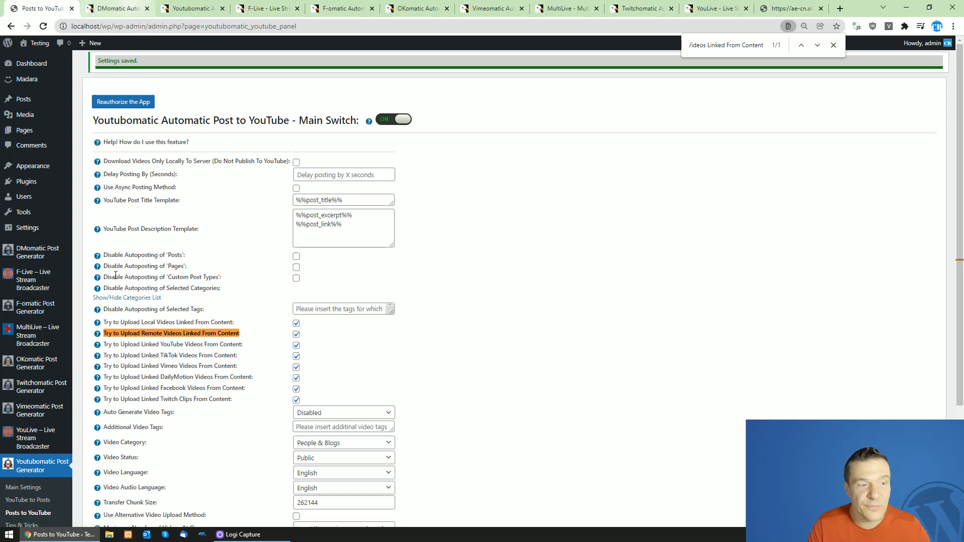
{"action": "scroll", "scroll_direction": "down", "scroll_amount": 3}
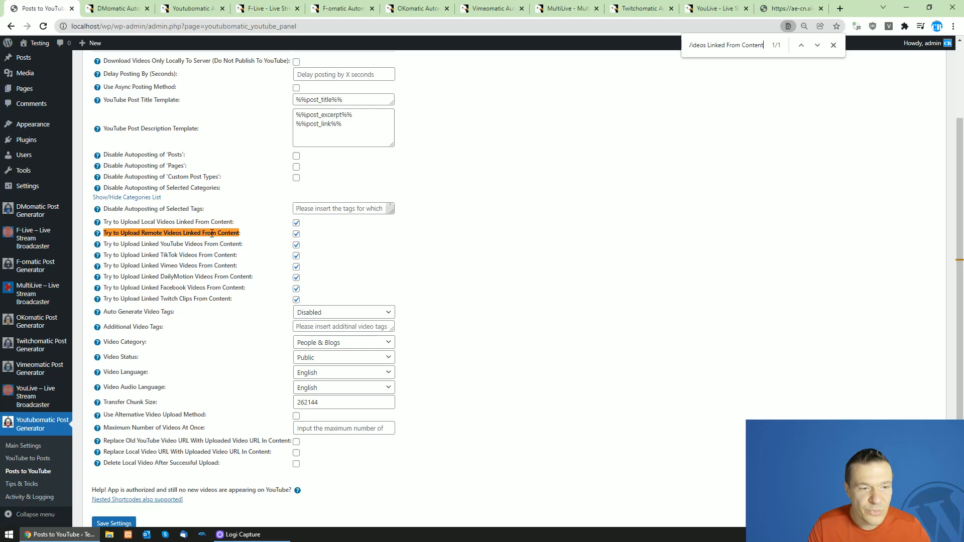
{"action": "left_click", "coordinate": [295, 234]}
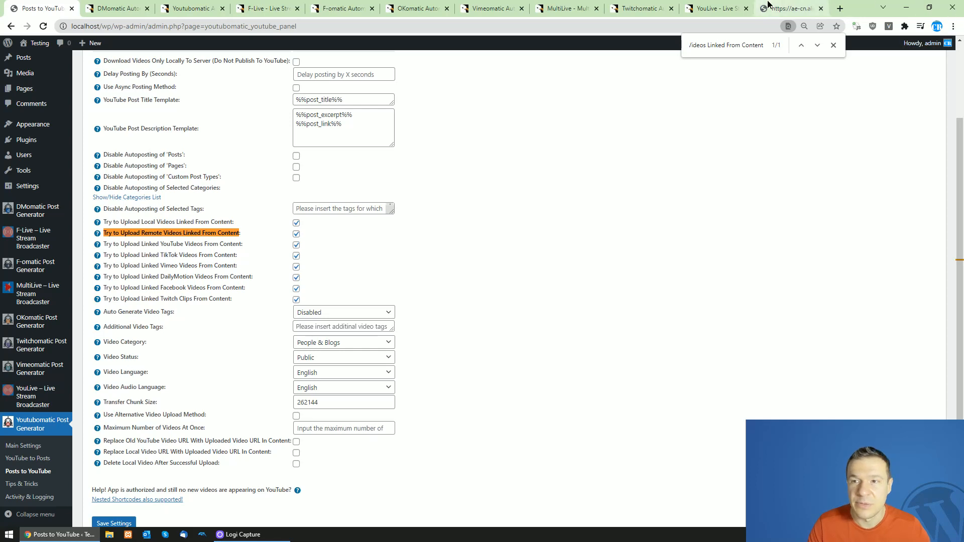
{"action": "left_click", "coordinate": [791, 9]}
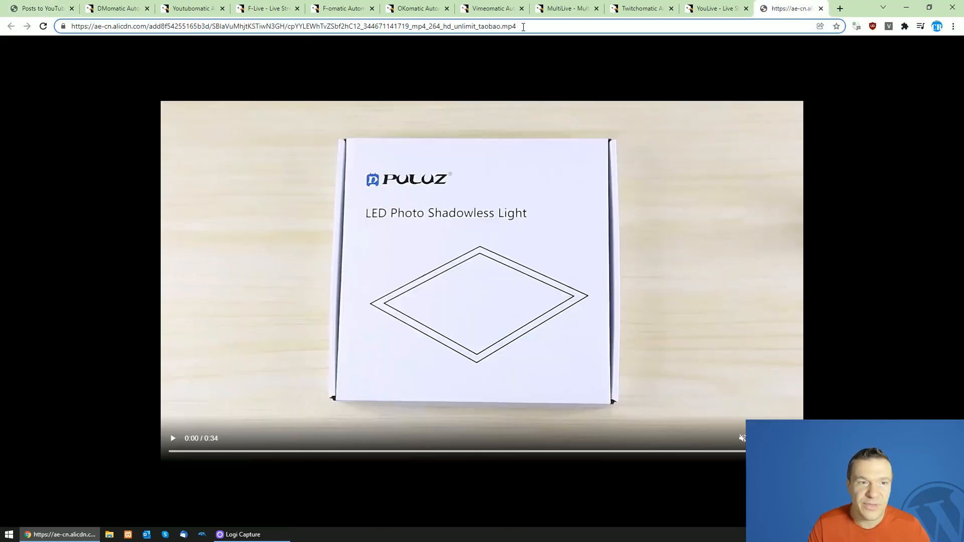
Highlight the alicdn host, play the video to 0:10, pause, and move to the DMomatic listing
{"action": "double_click", "coordinate": [122, 26]}
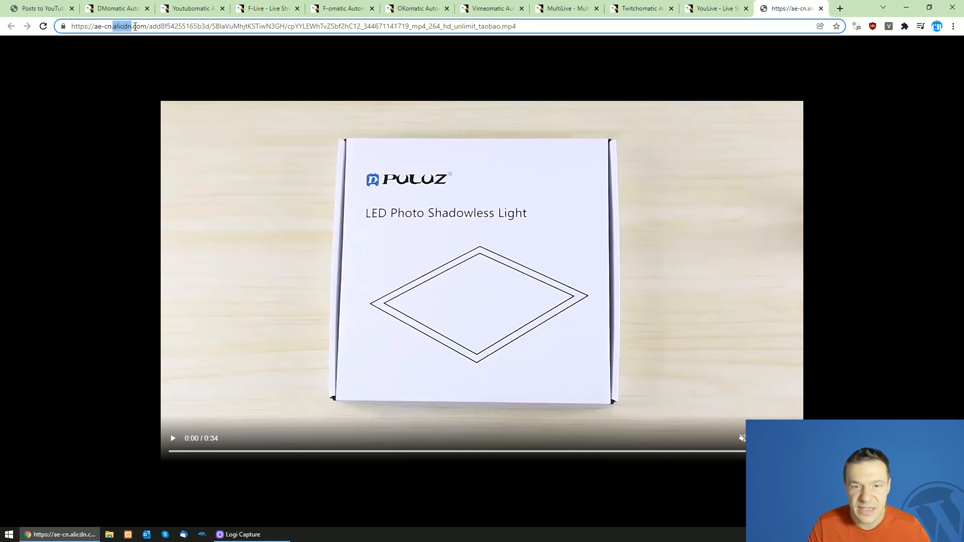
{"action": "left_click", "coordinate": [172, 438]}
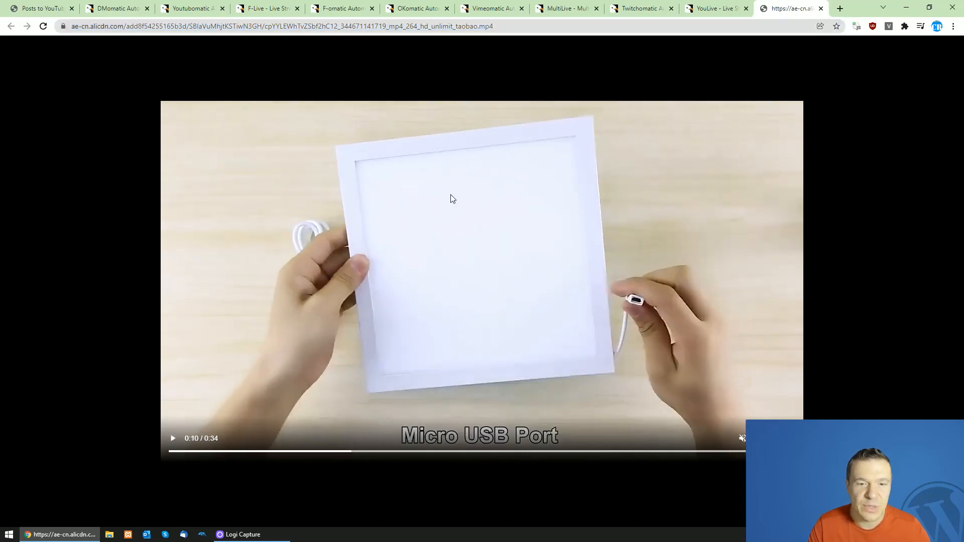
{"action": "left_click", "coordinate": [37, 8]}
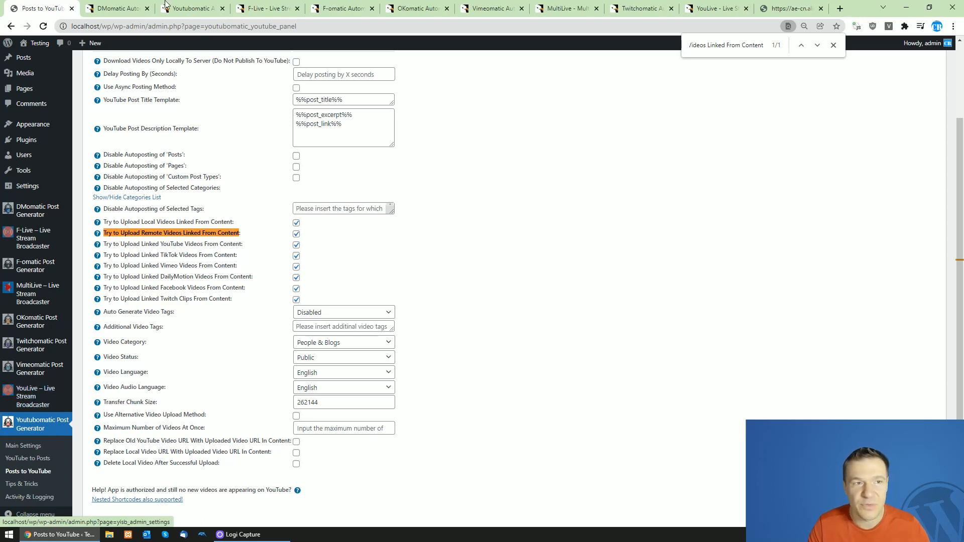
{"action": "left_click", "coordinate": [116, 8]}
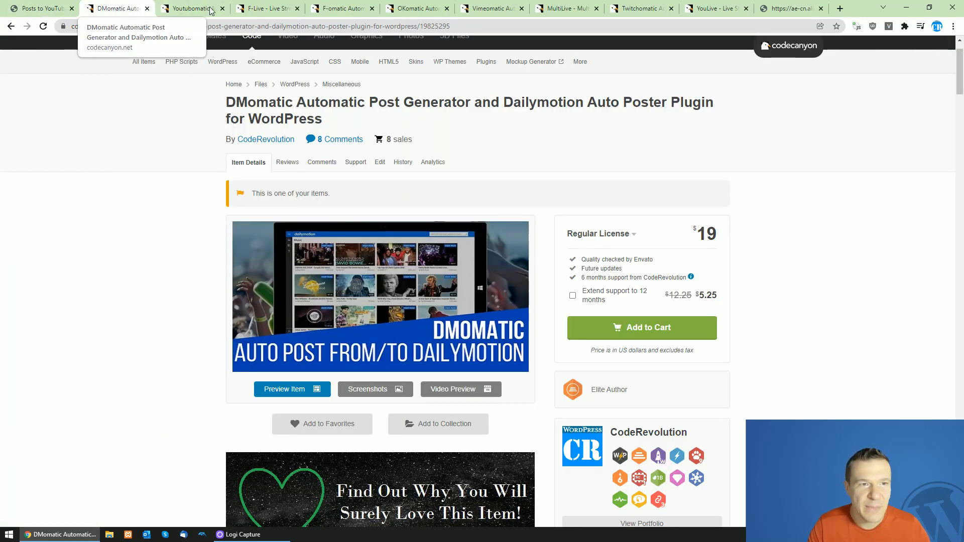
Browse the F-Live, F-omatic, OKomatic, Vimeomatic, MultiLive, Twitchomatic and YouLive listings, then return to Post to YouTube
{"action": "left_click", "coordinate": [265, 8]}
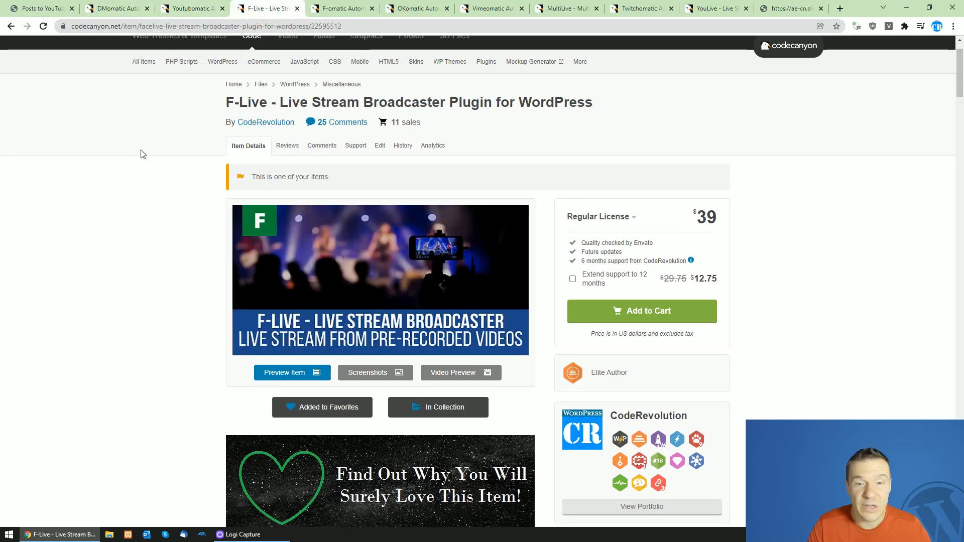
{"action": "mouse_move", "coordinate": [251, 105]}
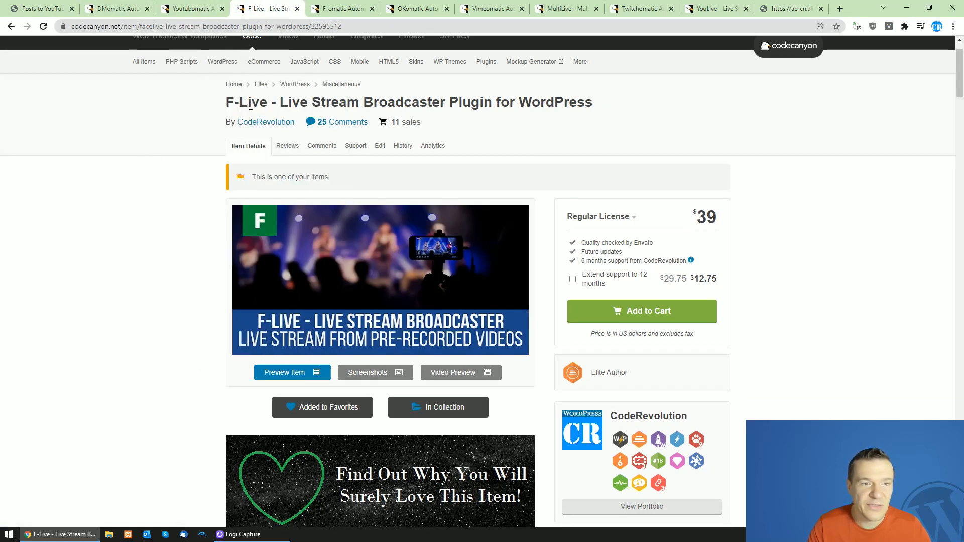
{"action": "left_click", "coordinate": [340, 8]}
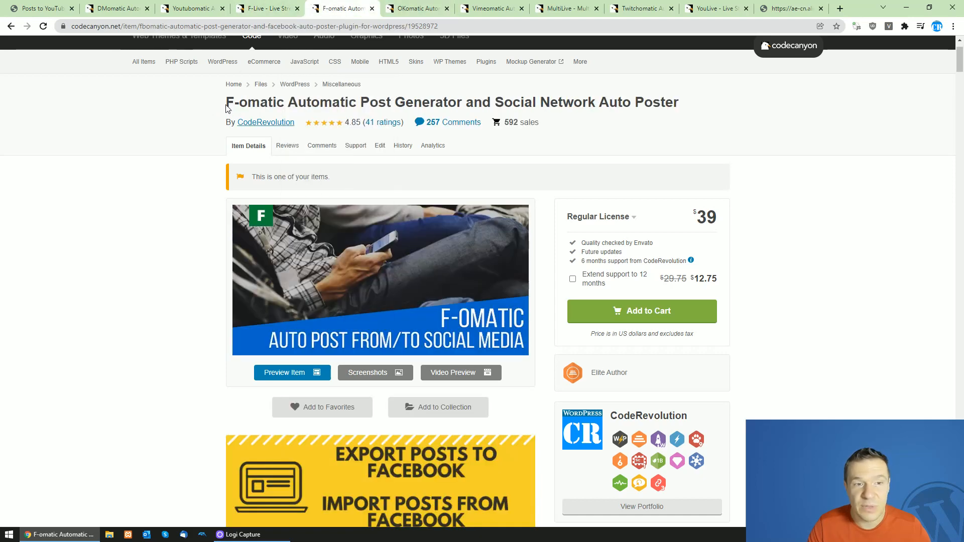
{"action": "left_click", "coordinate": [415, 8]}
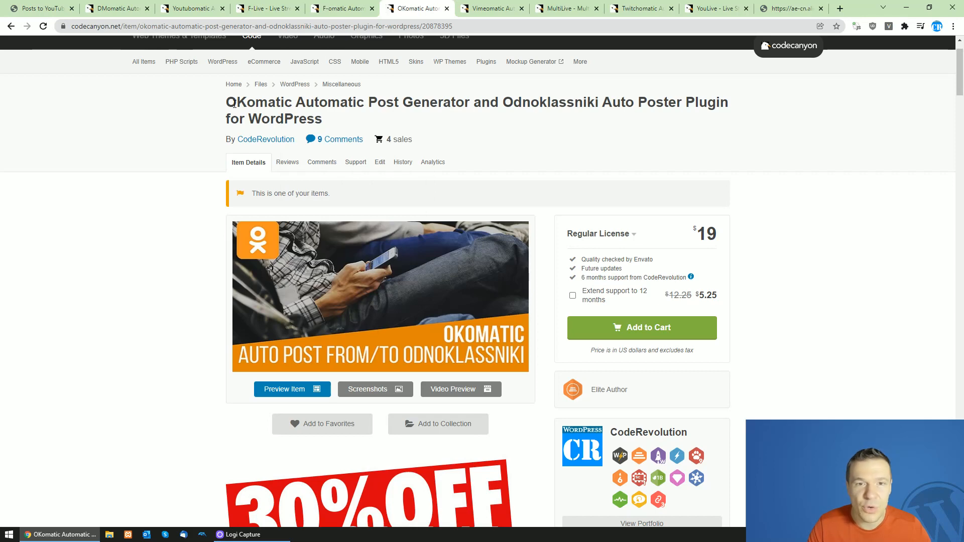
{"action": "left_click", "coordinate": [489, 8]}
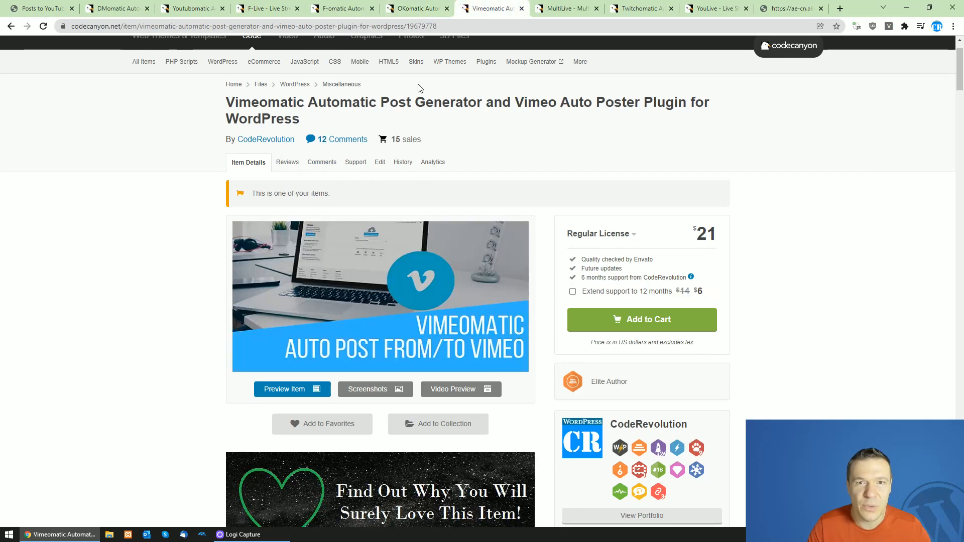
{"action": "left_click", "coordinate": [564, 8]}
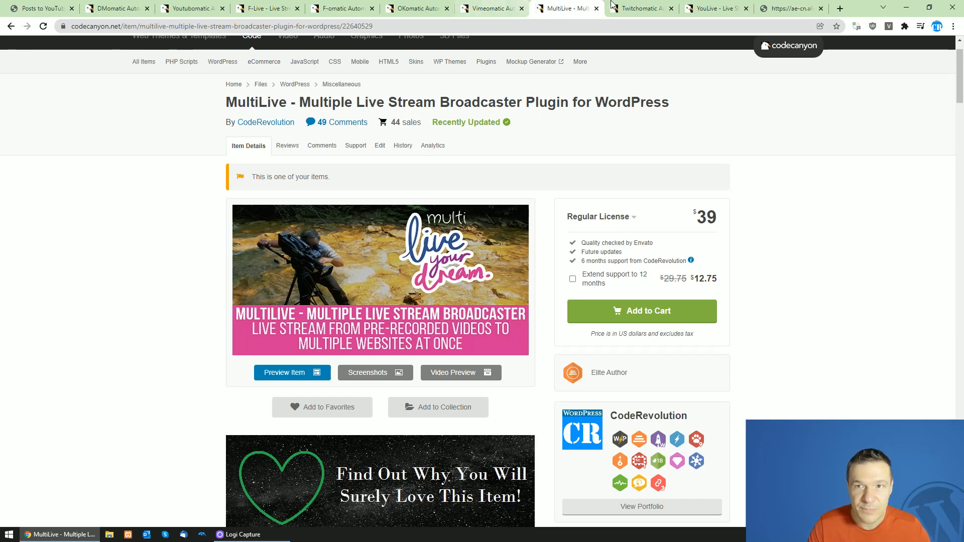
{"action": "left_click", "coordinate": [639, 8]}
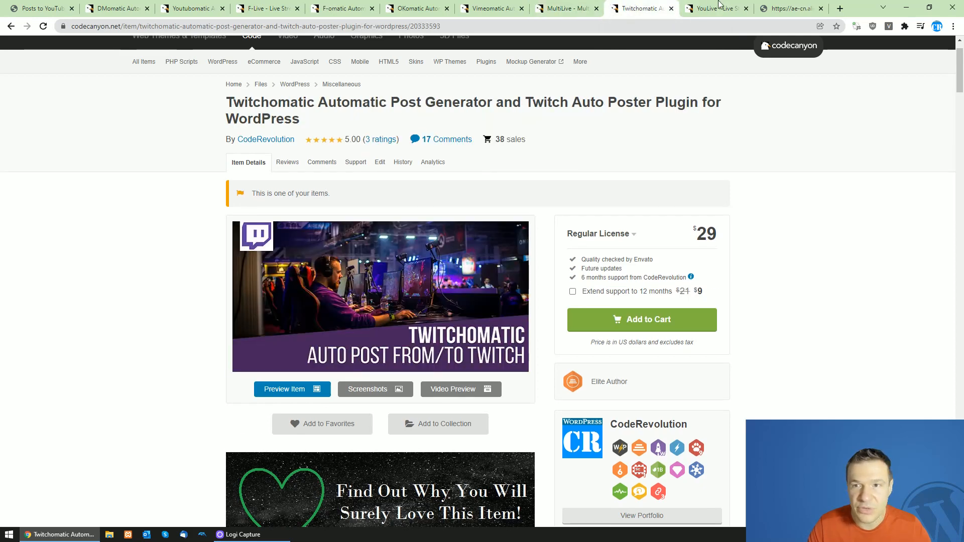
{"action": "left_click", "coordinate": [713, 8]}
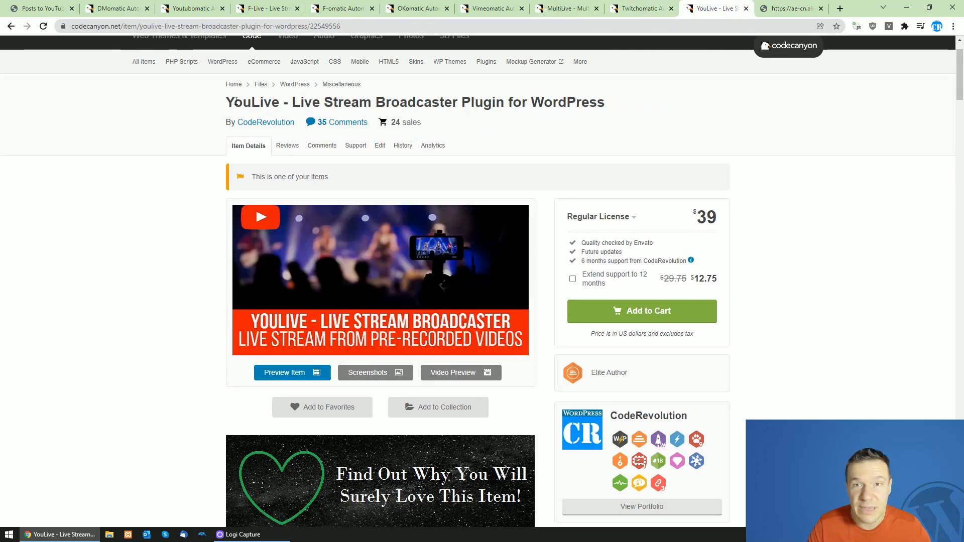
{"action": "left_click", "coordinate": [40, 8]}
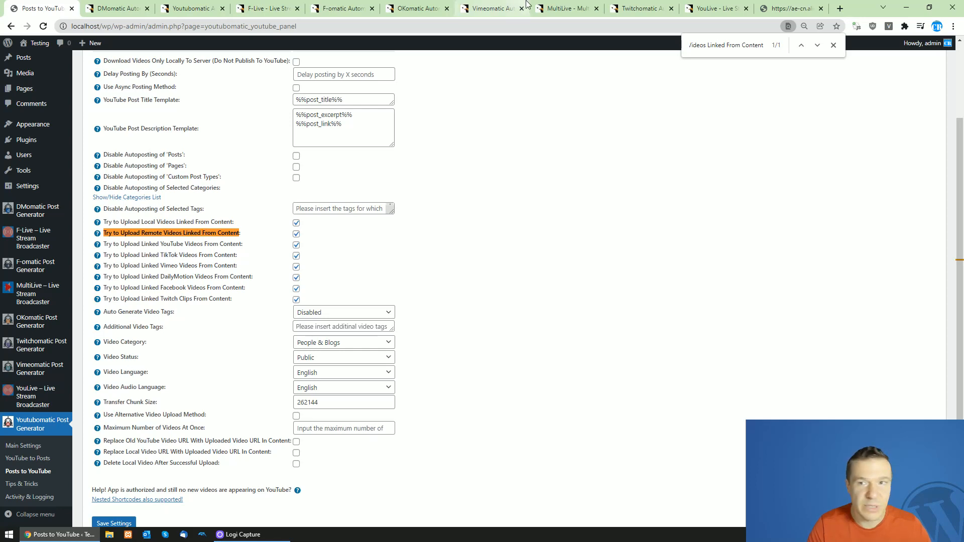
{"action": "left_click", "coordinate": [790, 8]}
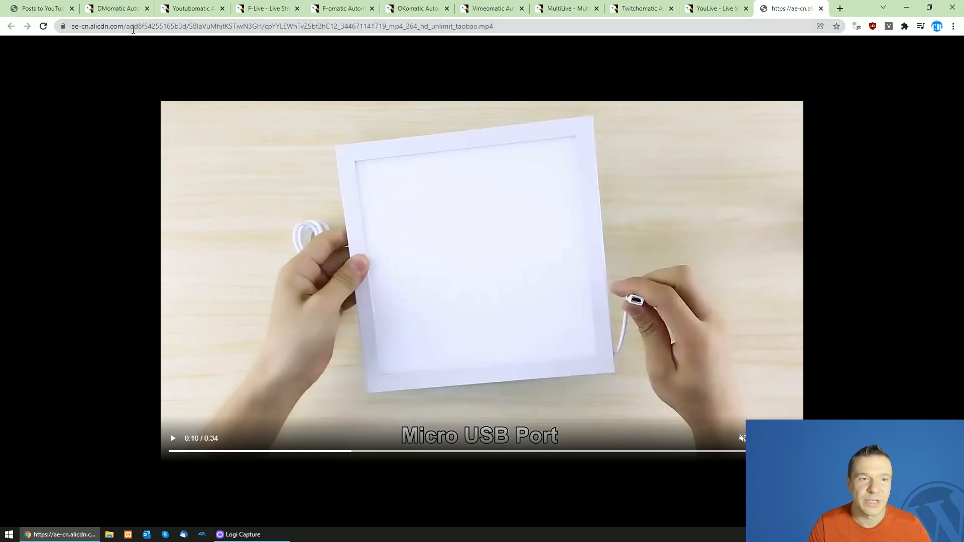
{"action": "left_click", "coordinate": [40, 8]}
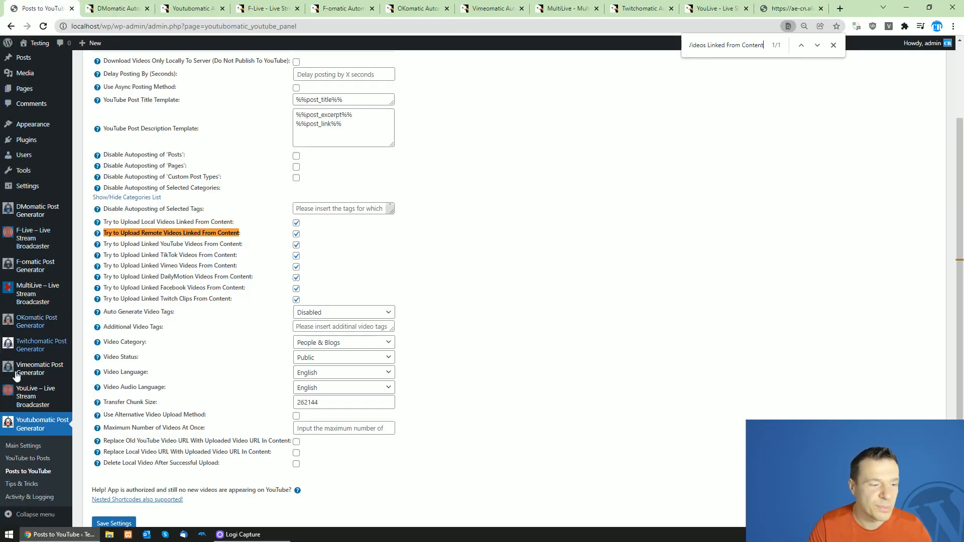